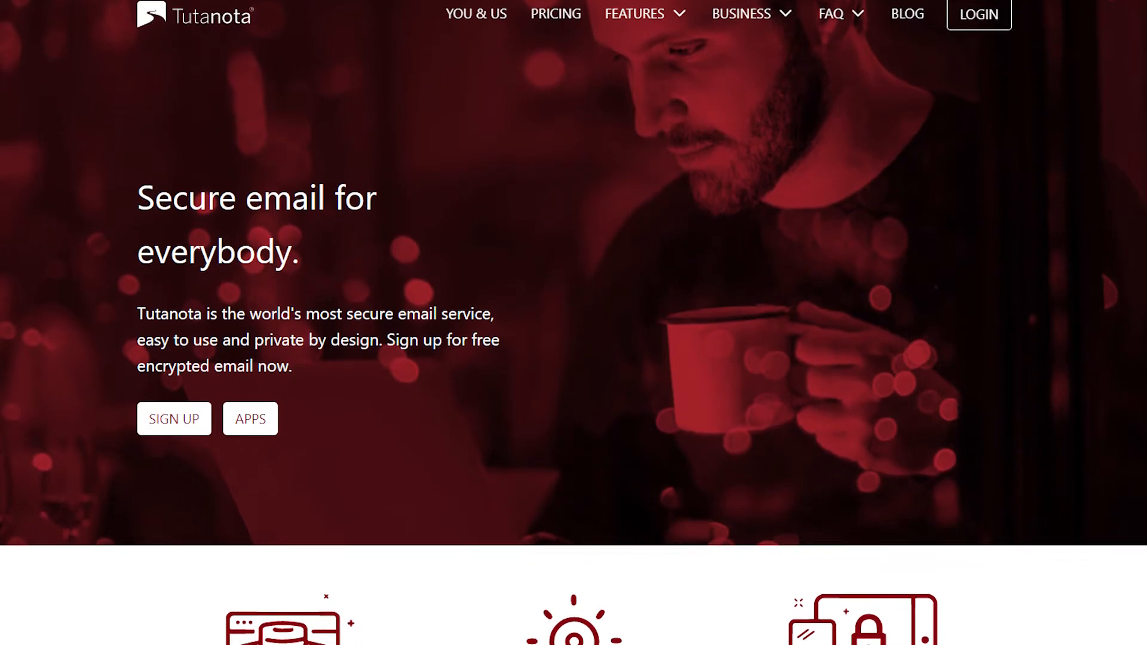
# Scroll down through the signed-in Tutanota account view.
pyautogui.scroll(-3)
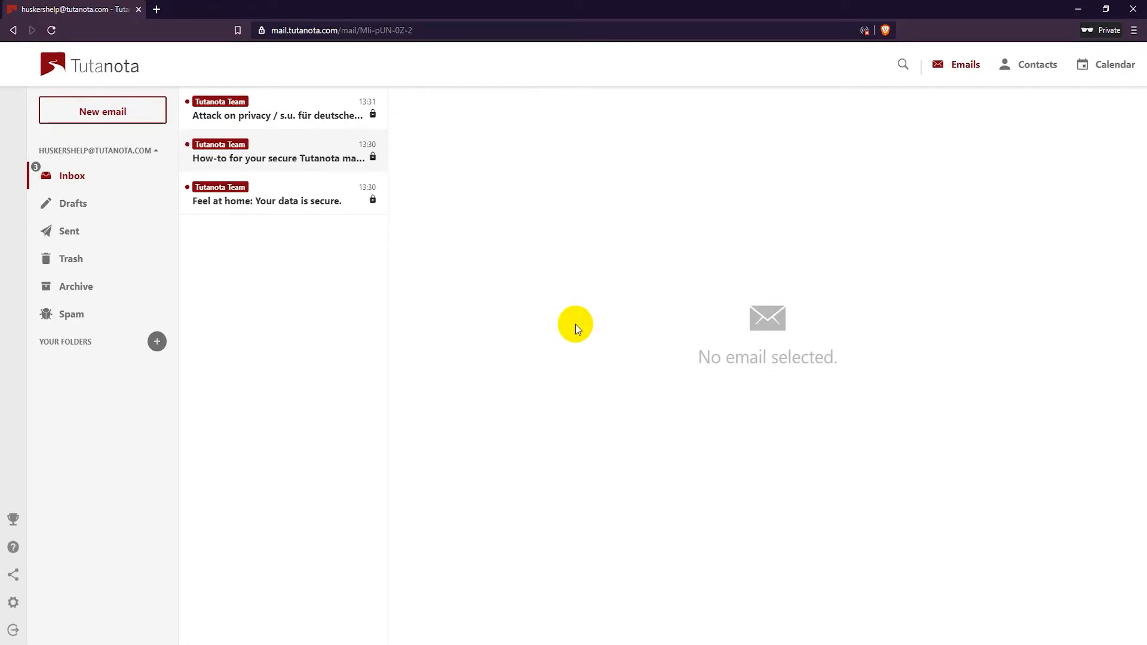
pyautogui.moveTo(559, 336)
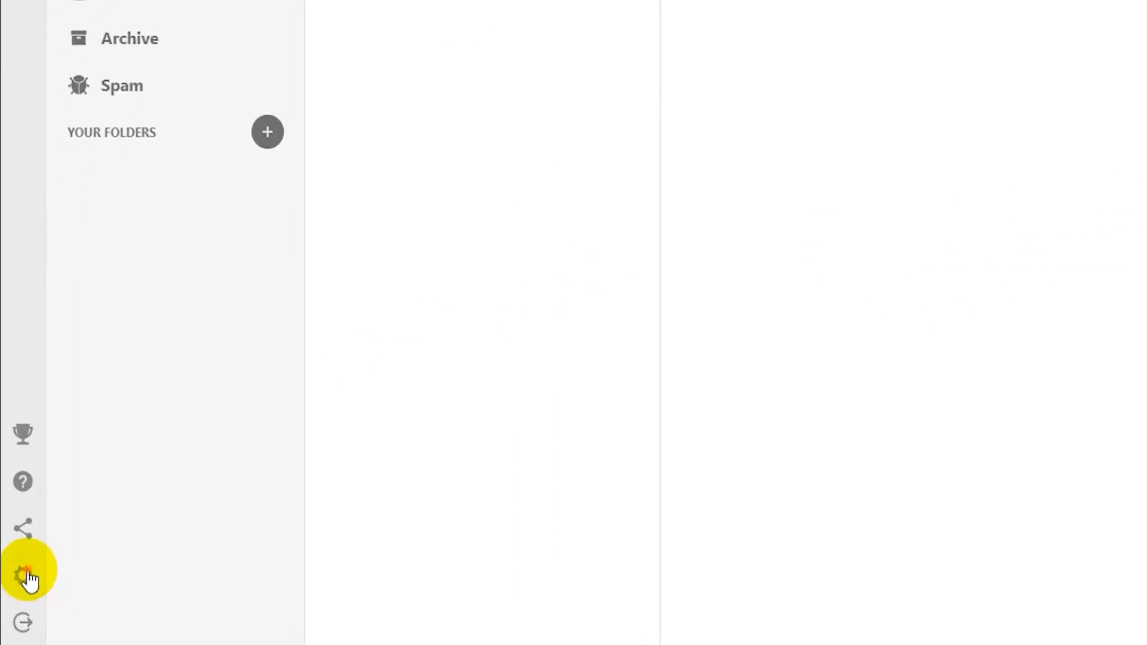
# Go to Settings > Subscription and expand the Delete Account section.
pyautogui.click(22, 575)
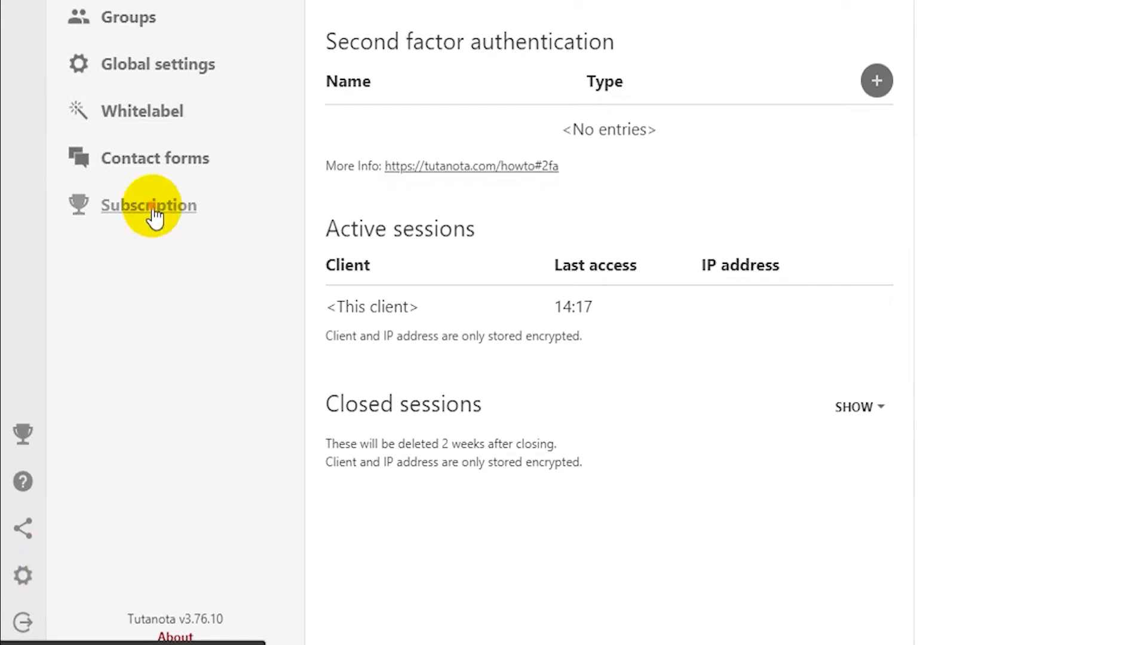
pyautogui.click(147, 205)
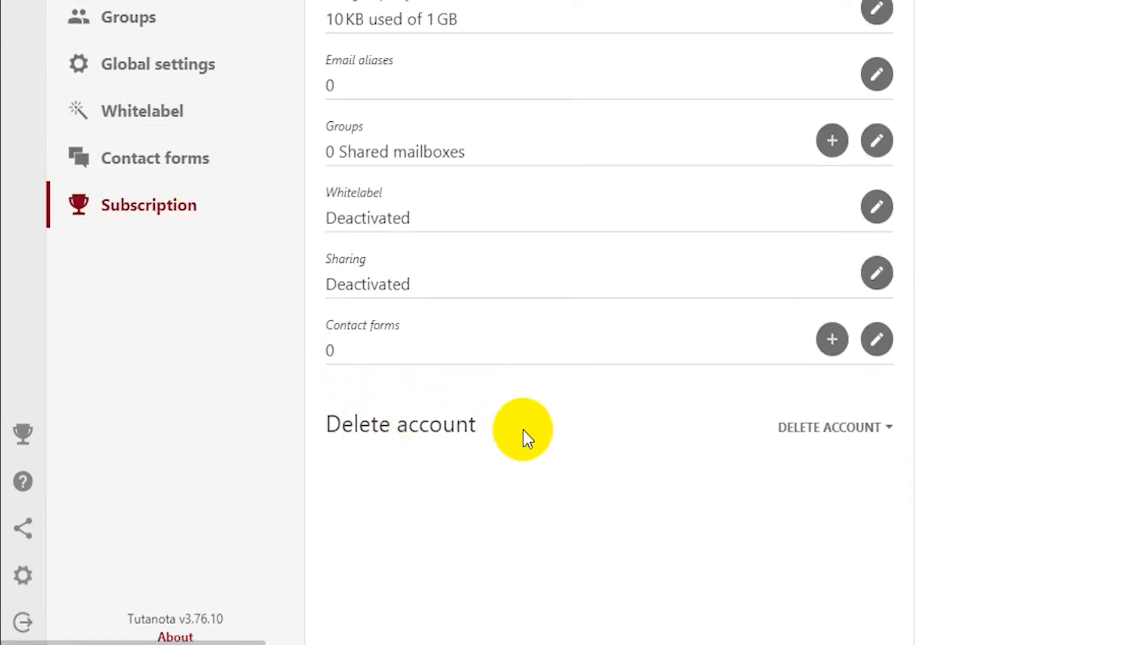
pyautogui.click(834, 427)
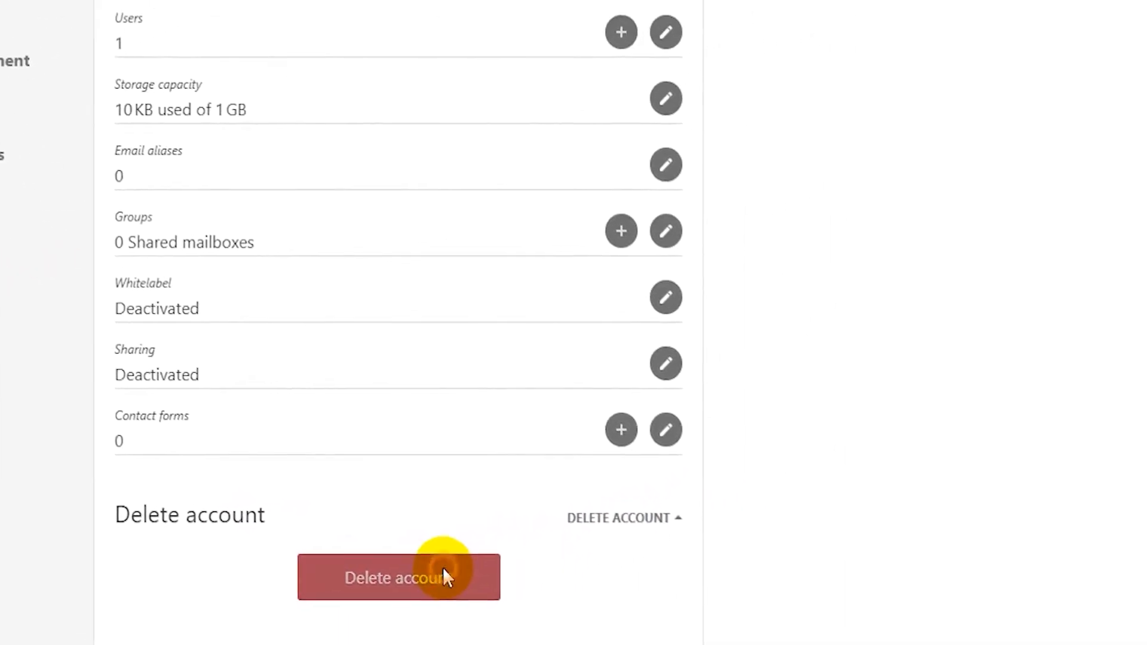
# Delete the account with password confirmation and accept the irreversible-deletion warning.
pyautogui.click(399, 577)
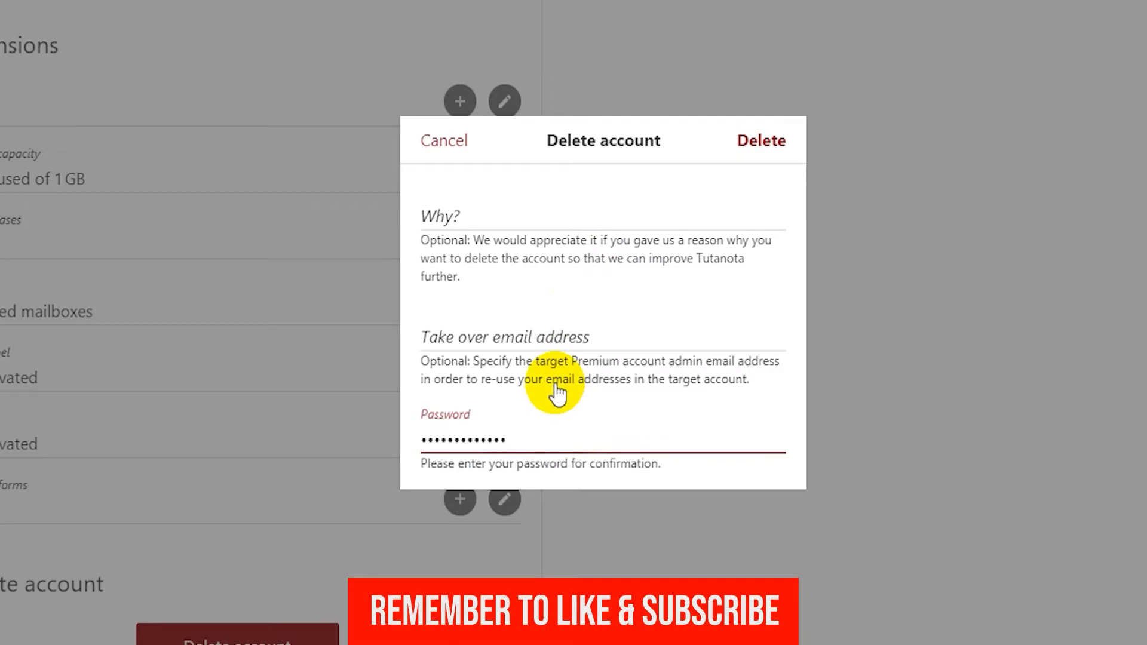
pyautogui.moveTo(760, 141)
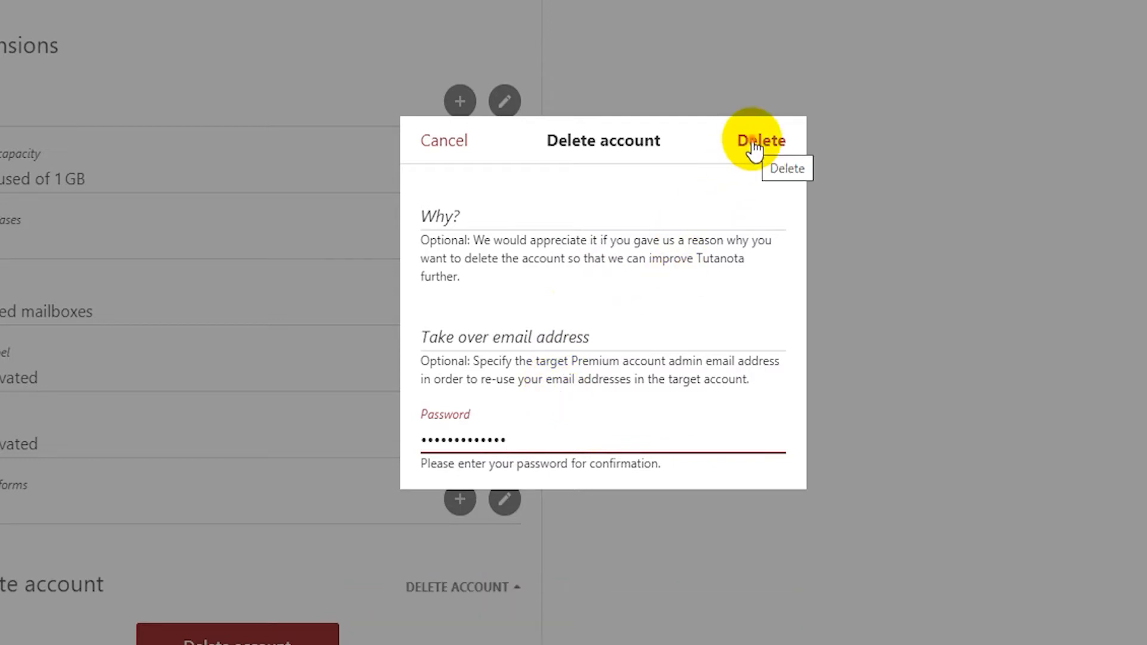
pyautogui.click(761, 140)
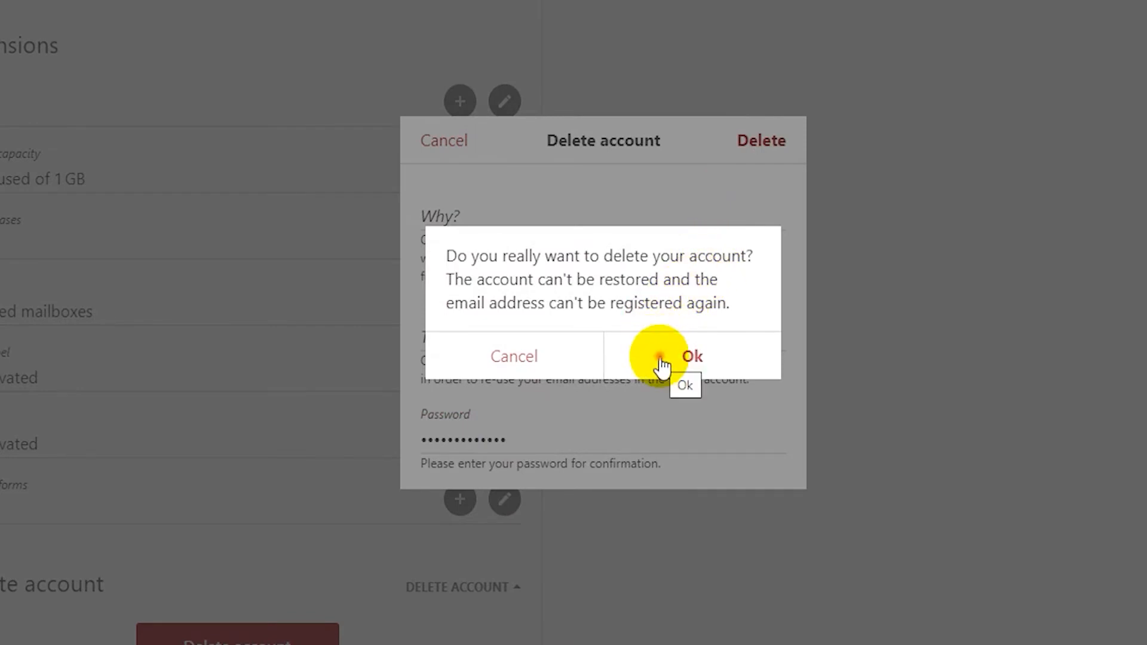
pyautogui.click(691, 356)
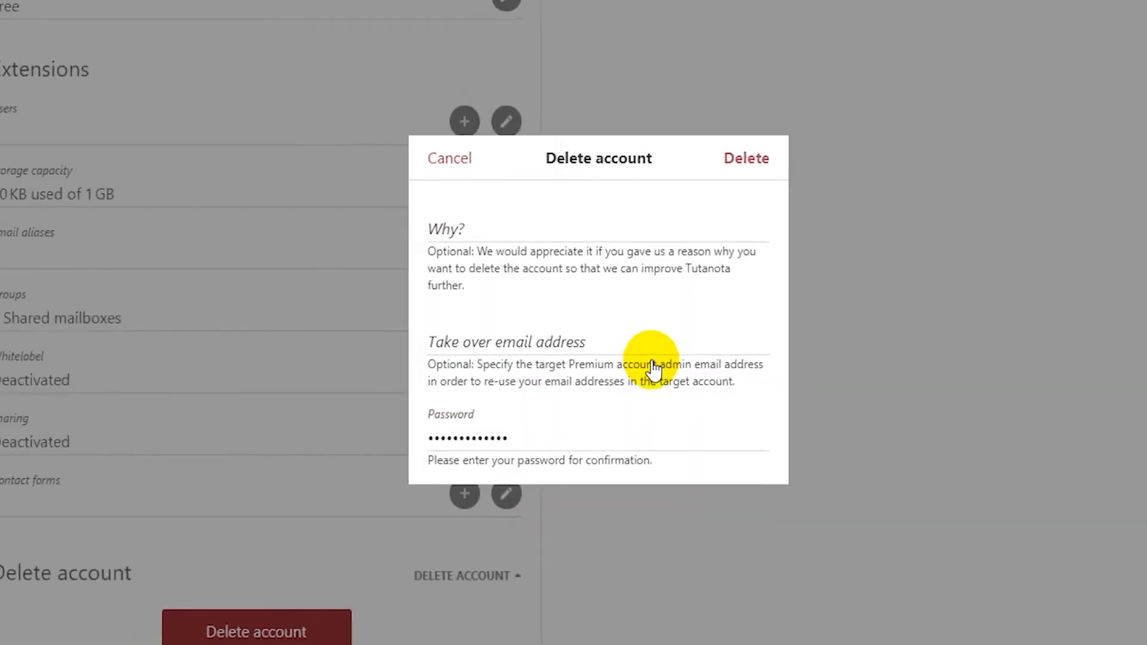